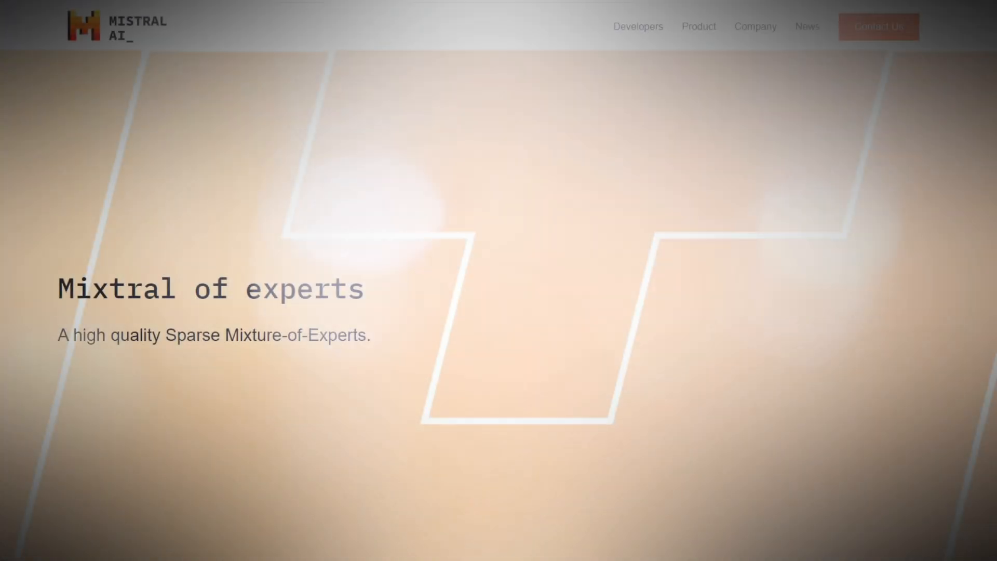
scroll("down", 3)
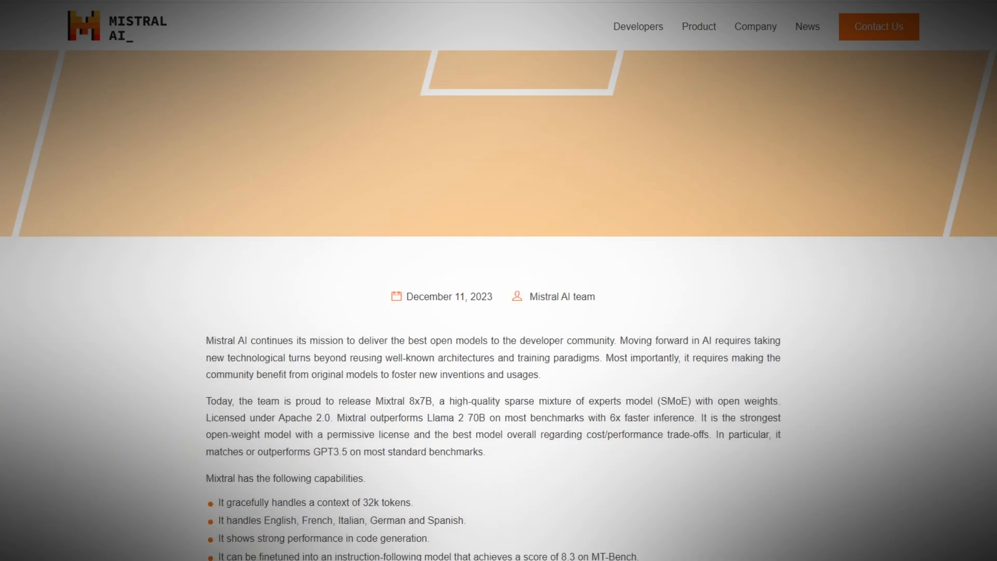
scroll("down", 3)
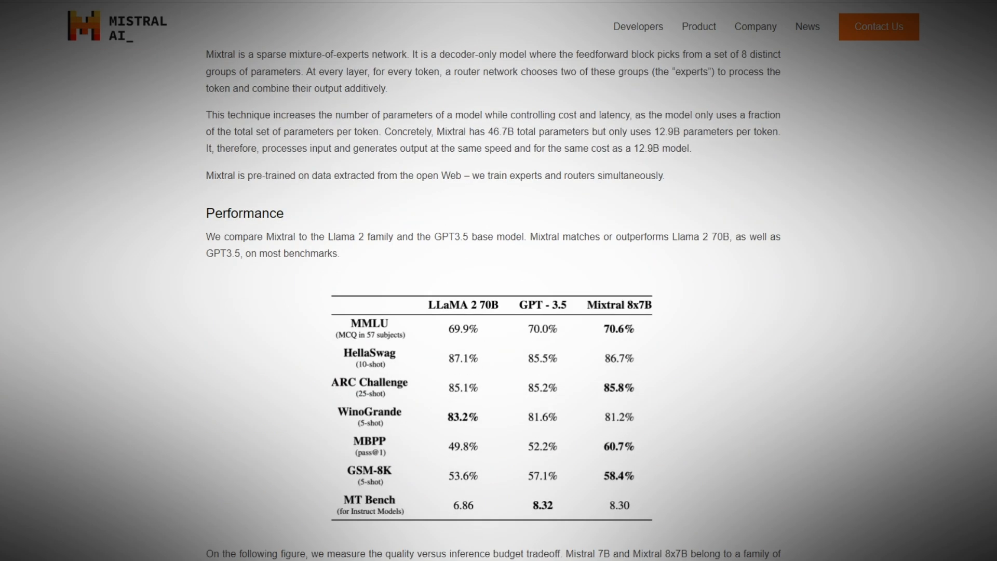
scroll("down", 3)
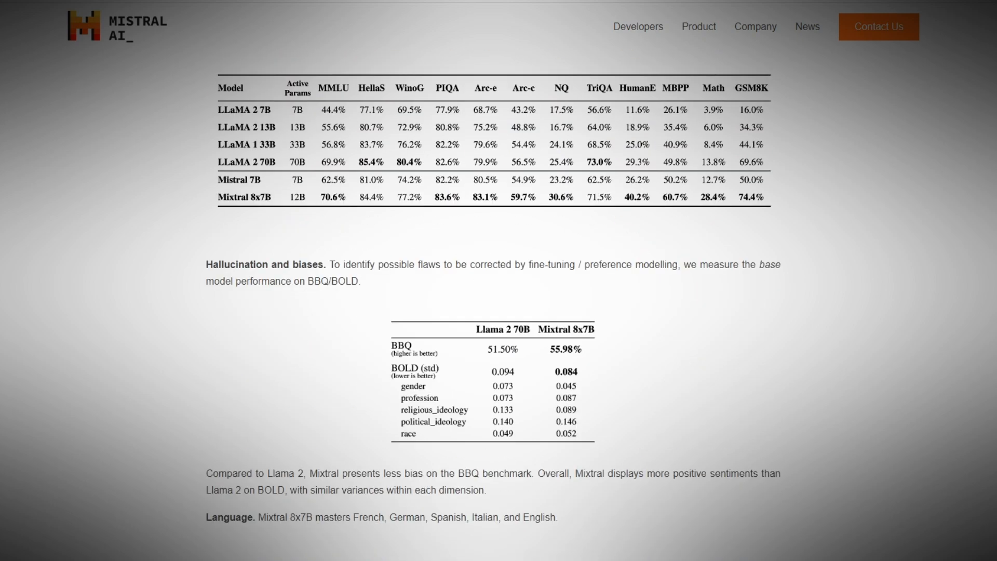
scroll("down", 3)
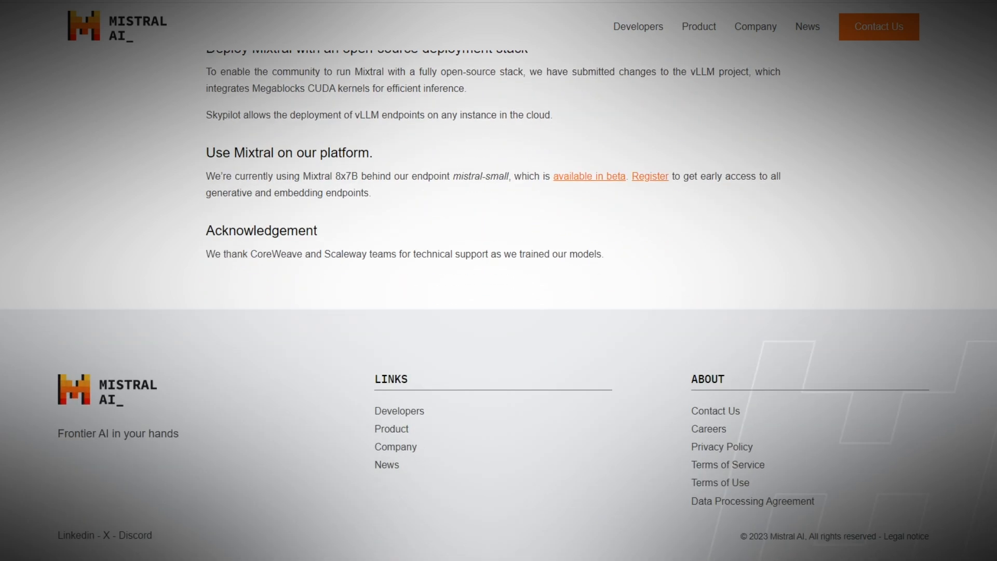